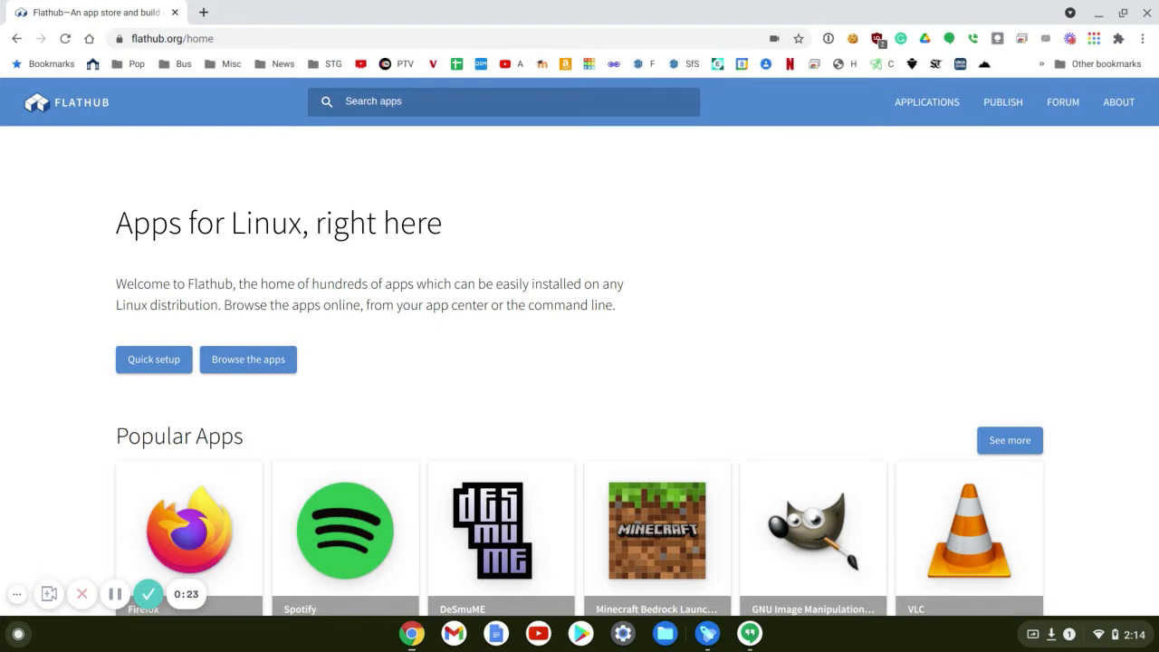
pyautogui.moveTo(717, 264)
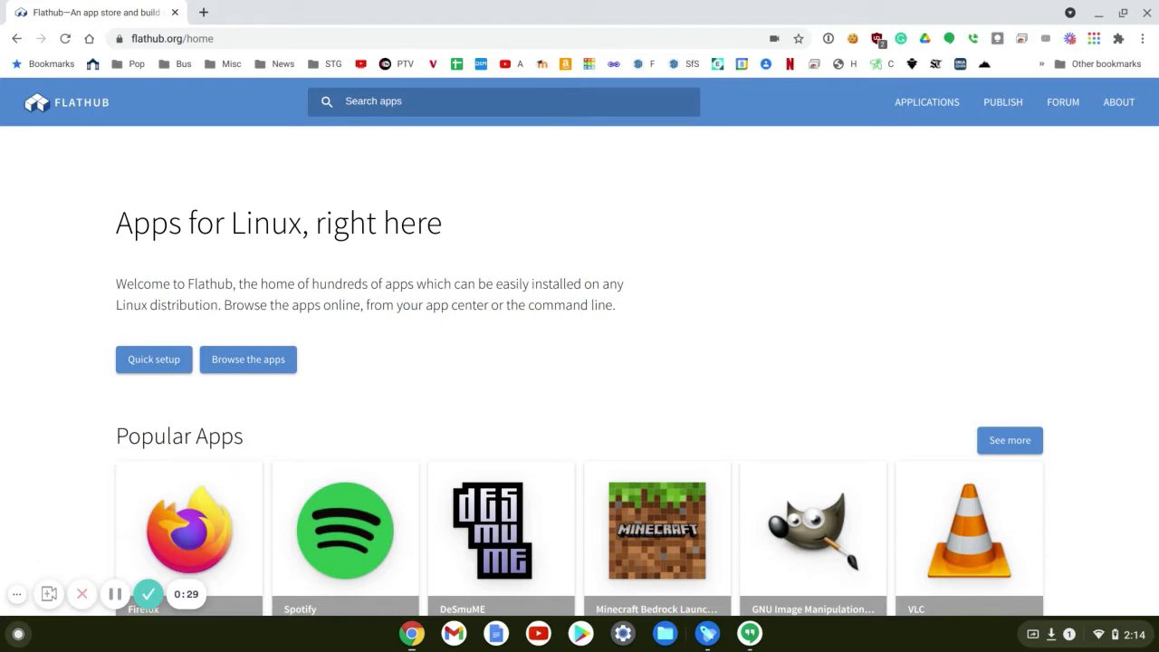
pyautogui.moveTo(474, 304)
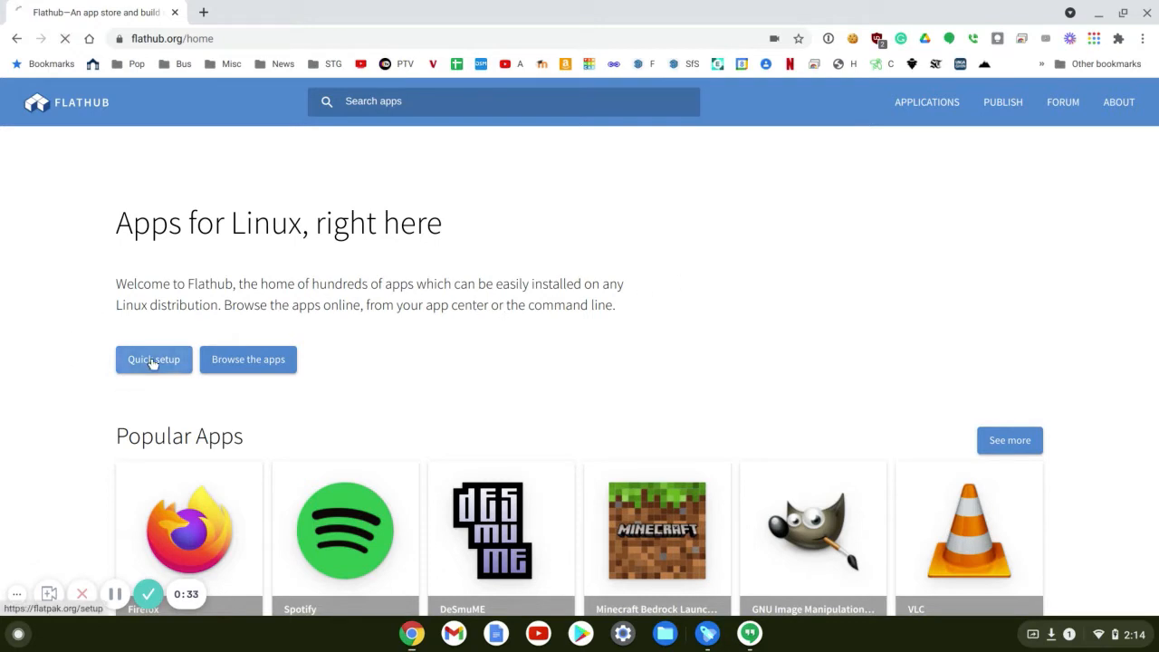
# Open Flathub's Quick setup guide and choose Chrome OS as the distro
pyautogui.click(153, 359)
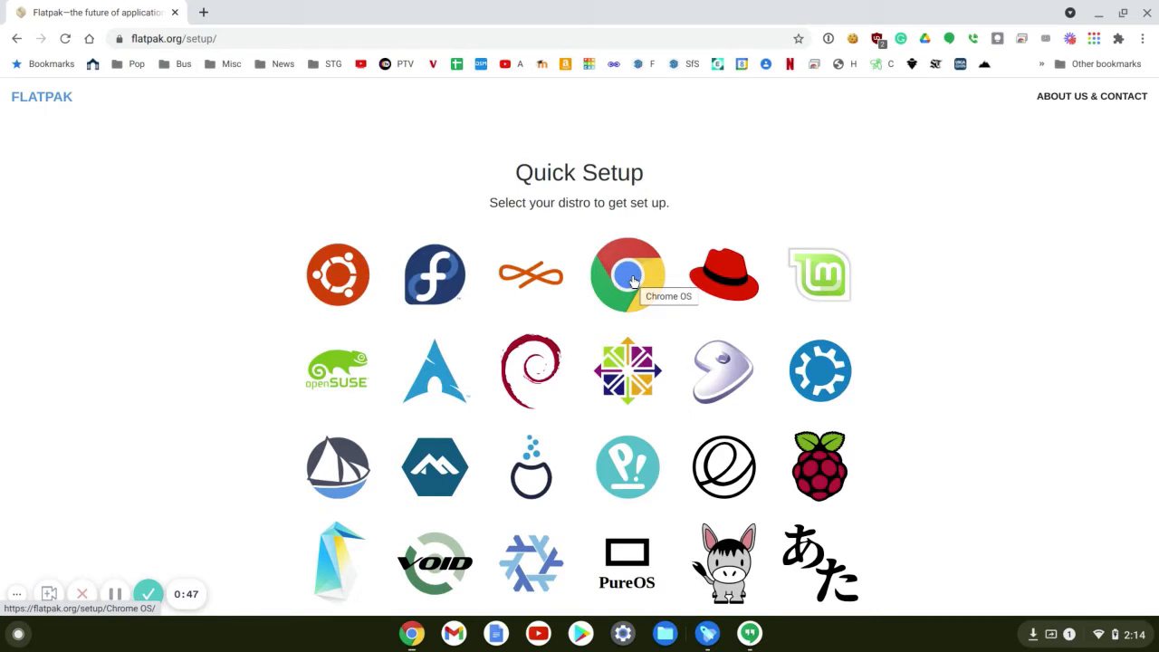
pyautogui.click(627, 274)
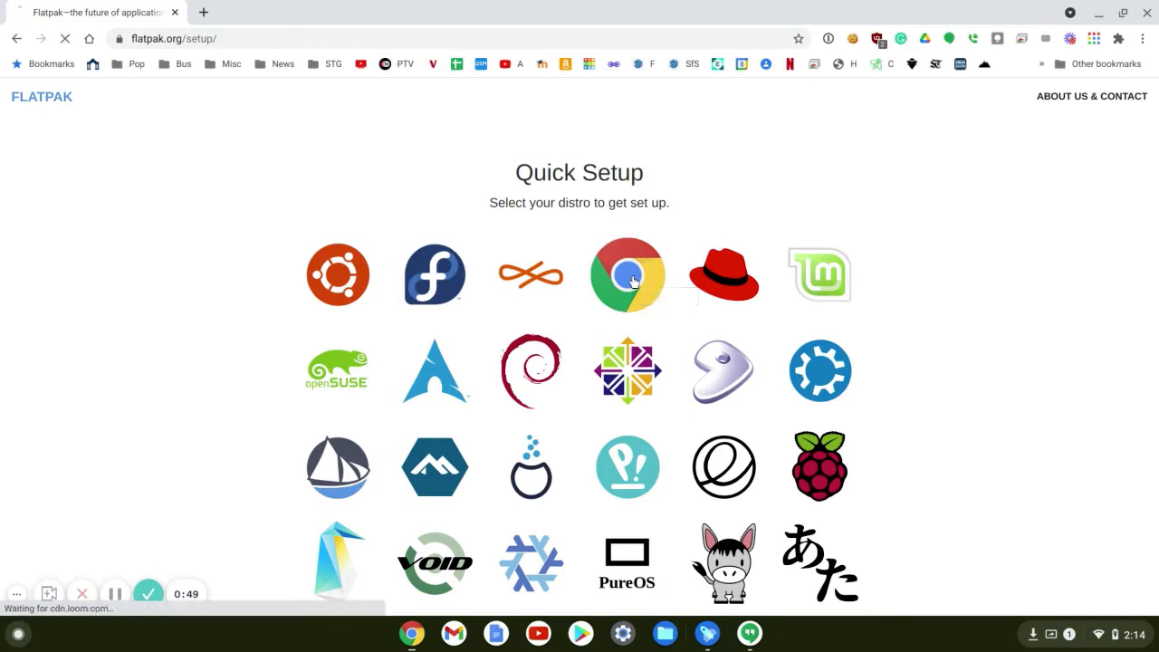
pyautogui.click(627, 274)
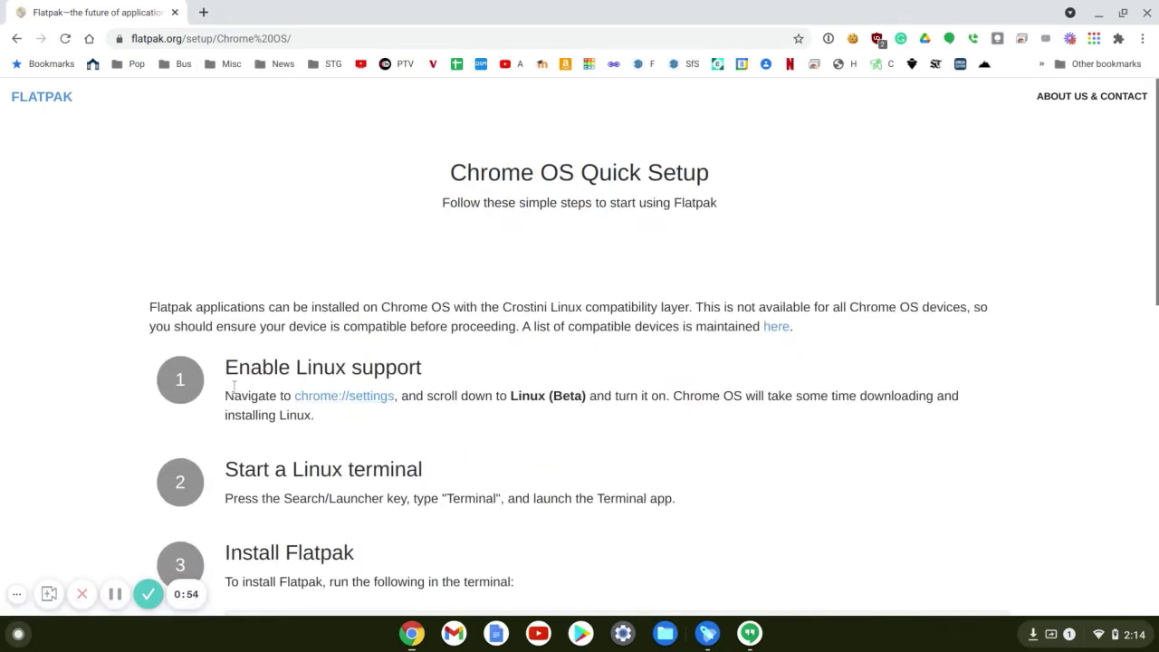
pyautogui.moveTo(469, 387)
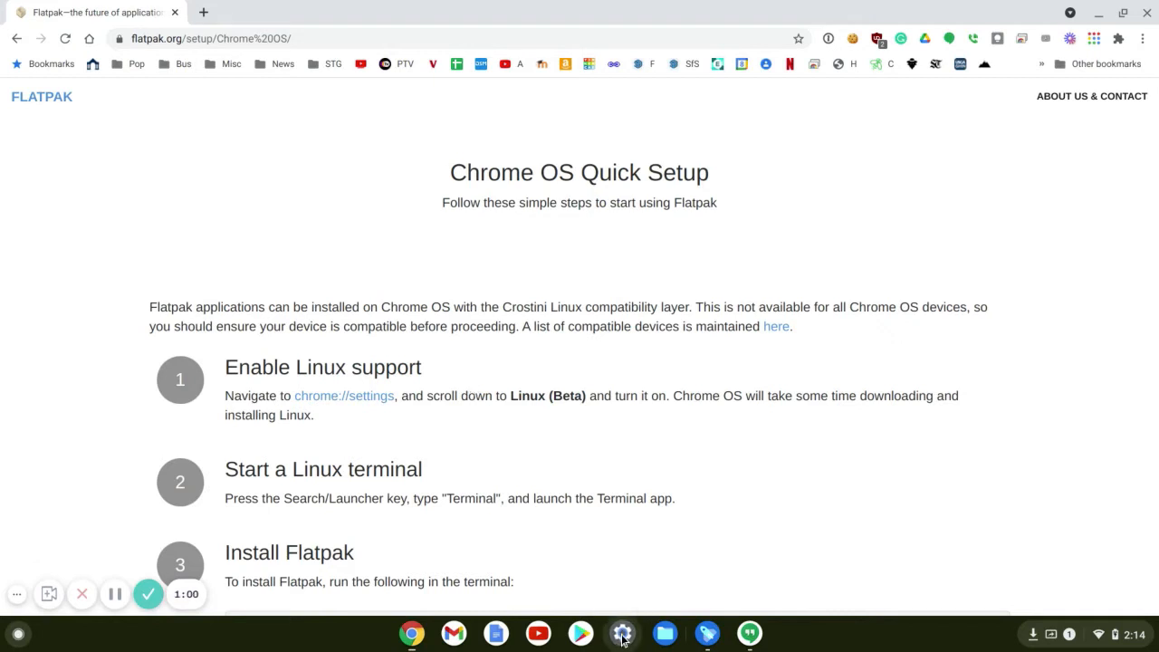
# Search Settings for 'linux', turn on the Linux development environment and start installing
pyautogui.click(622, 633)
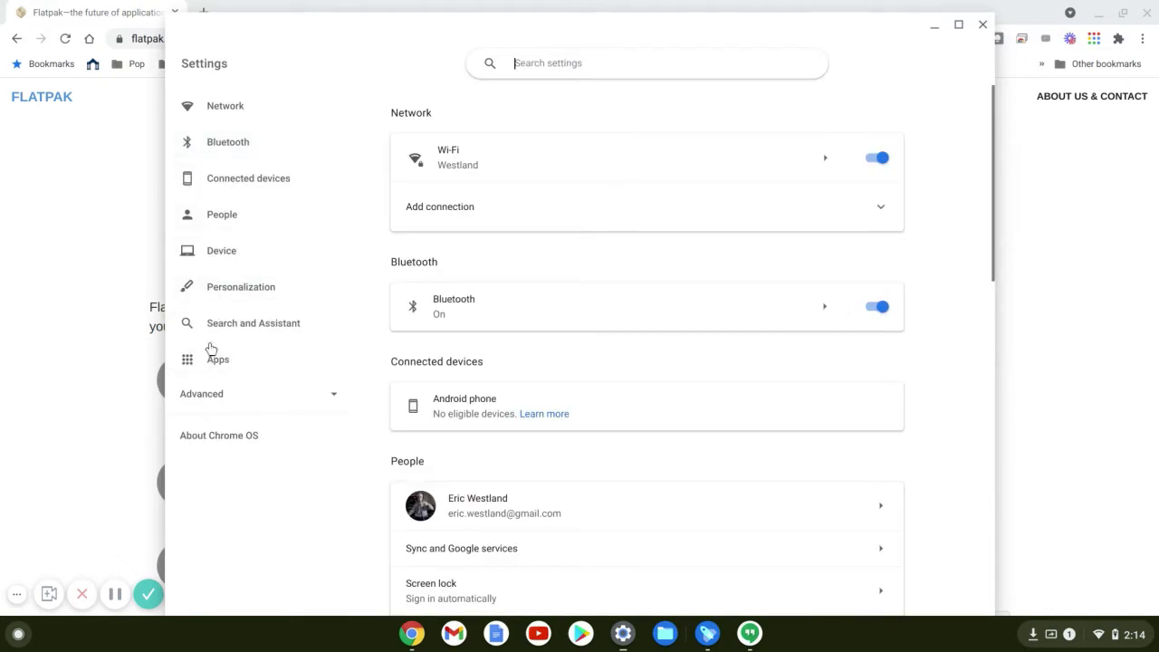
pyautogui.click(646, 63)
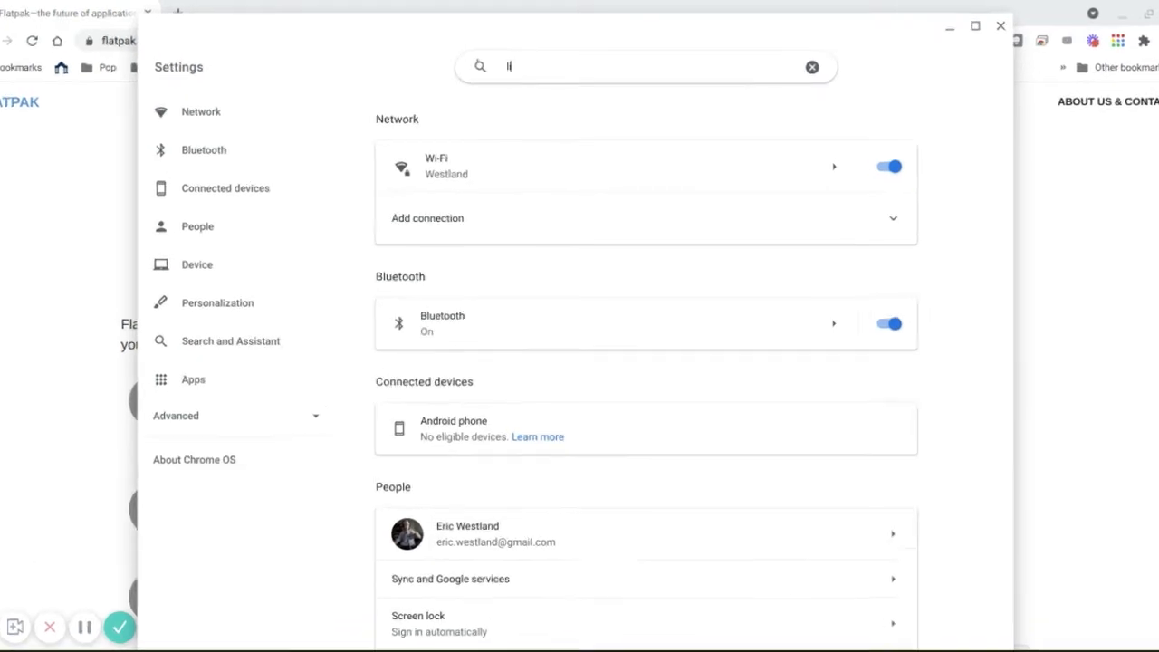
pyautogui.write('linux')
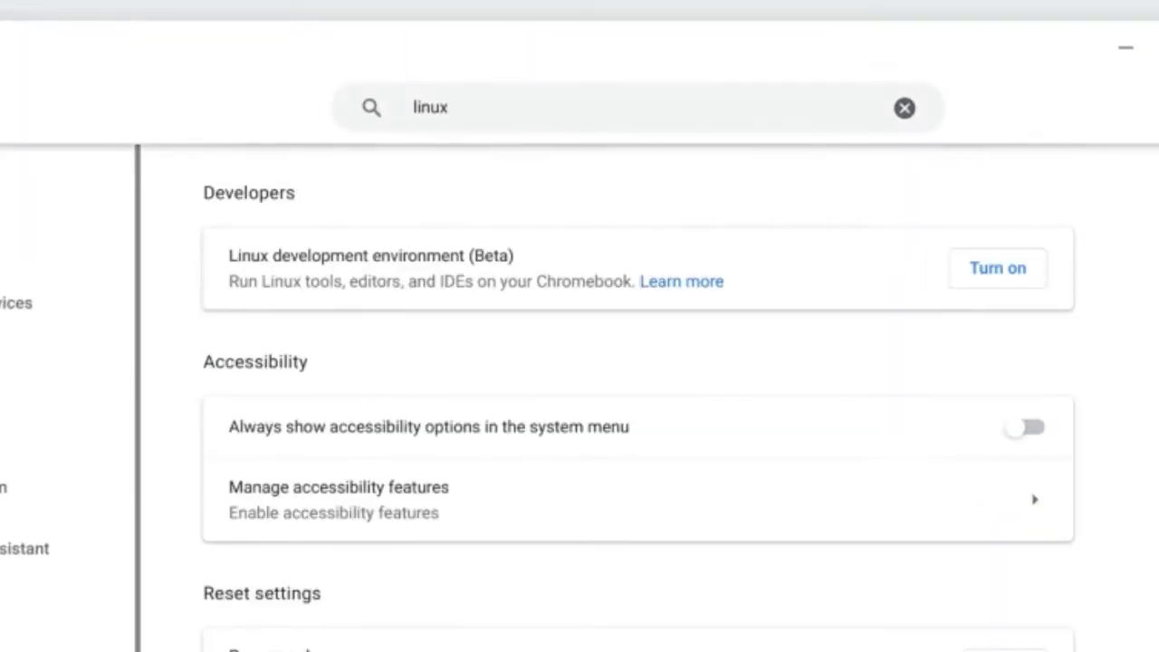
pyautogui.moveTo(998, 268)
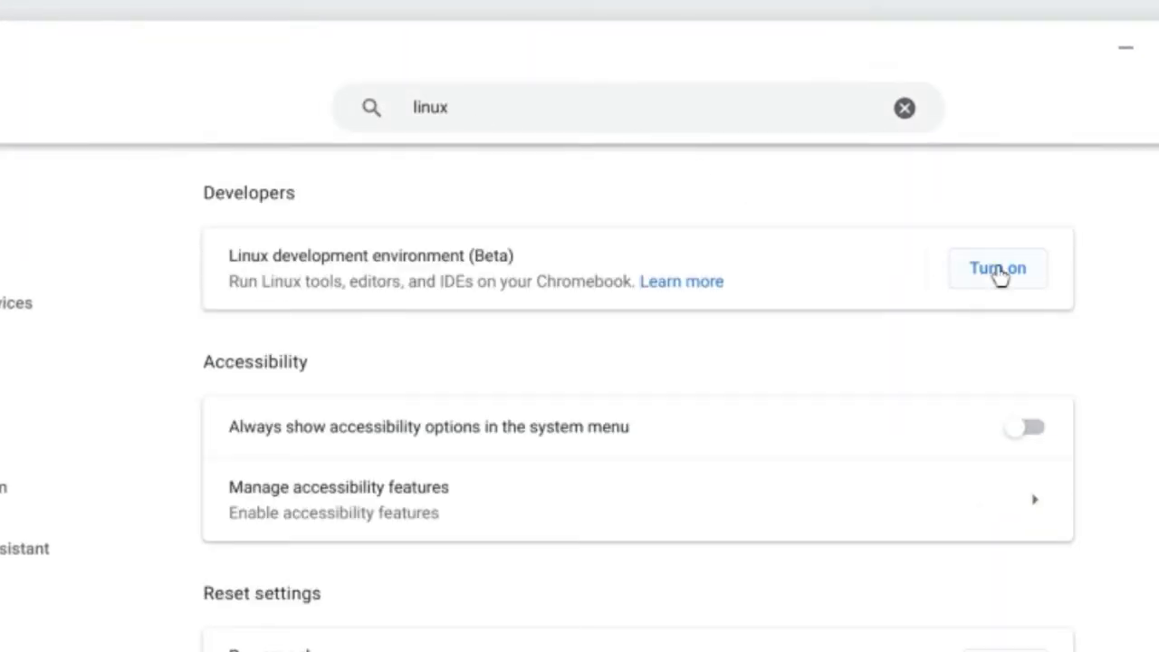
pyautogui.click(997, 268)
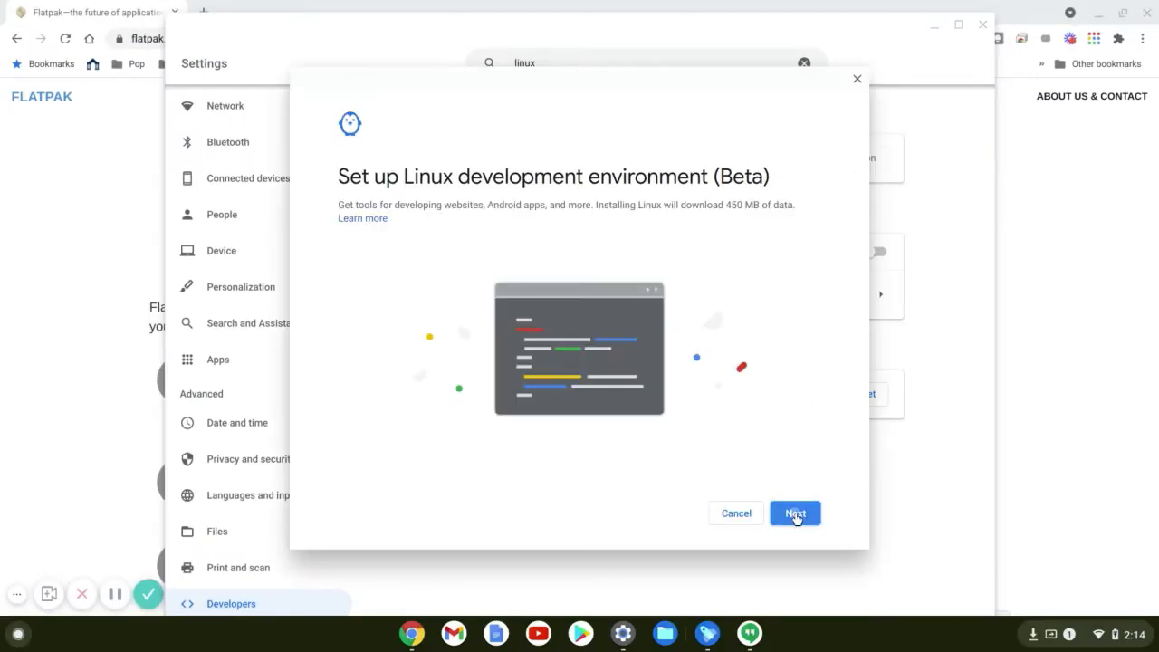
pyautogui.click(795, 513)
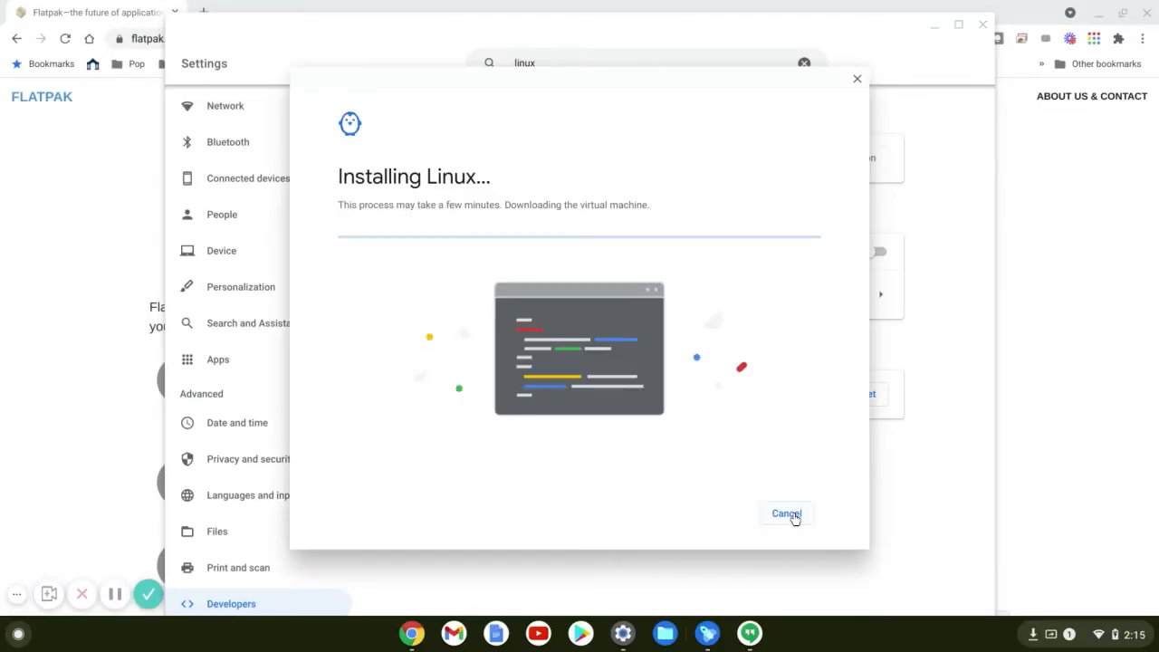
pyautogui.moveTo(795, 445)
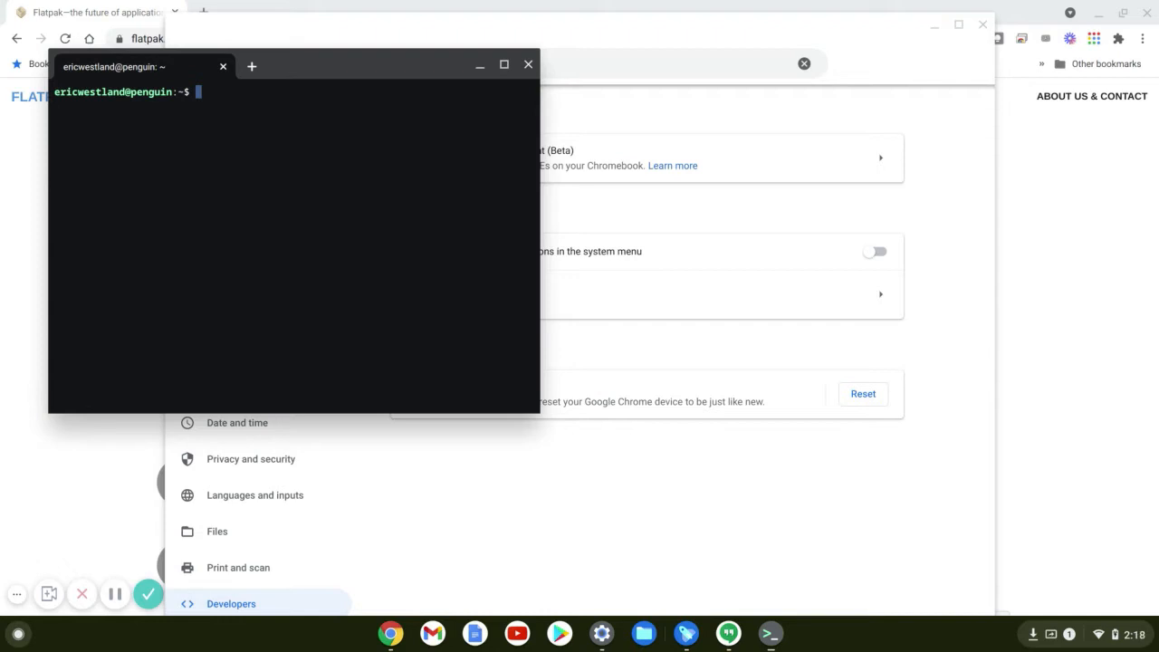
pyautogui.moveTo(82, 625)
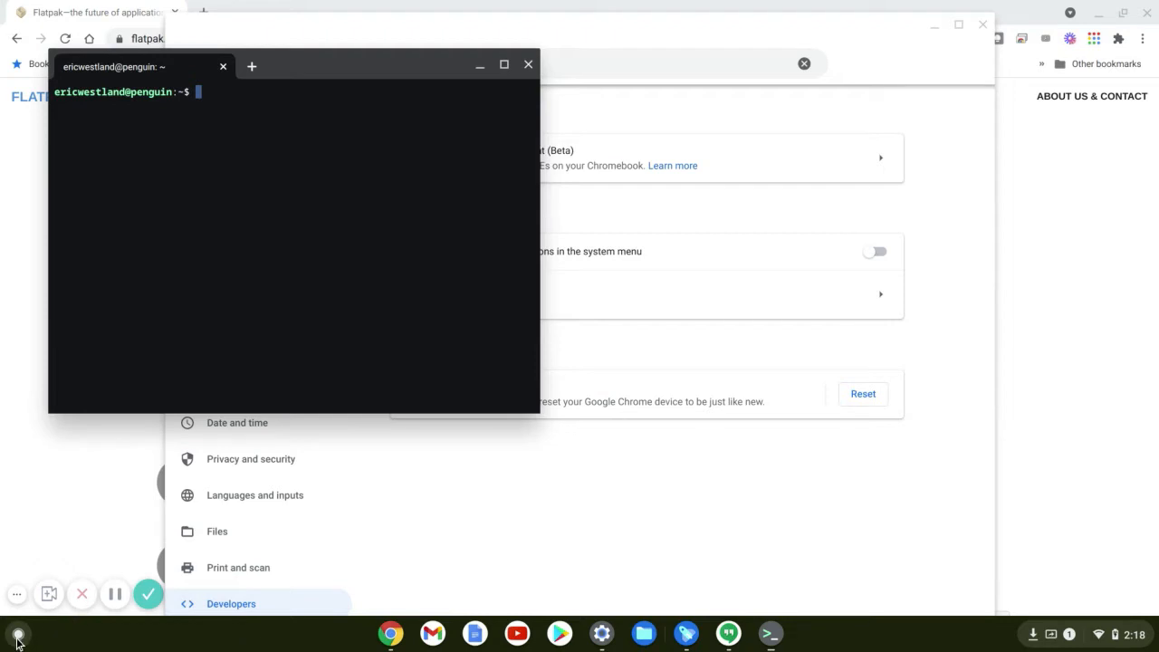
# Back in the browser, select the 'sudo apt install flatpak' command in step 3
pyautogui.click(18, 633)
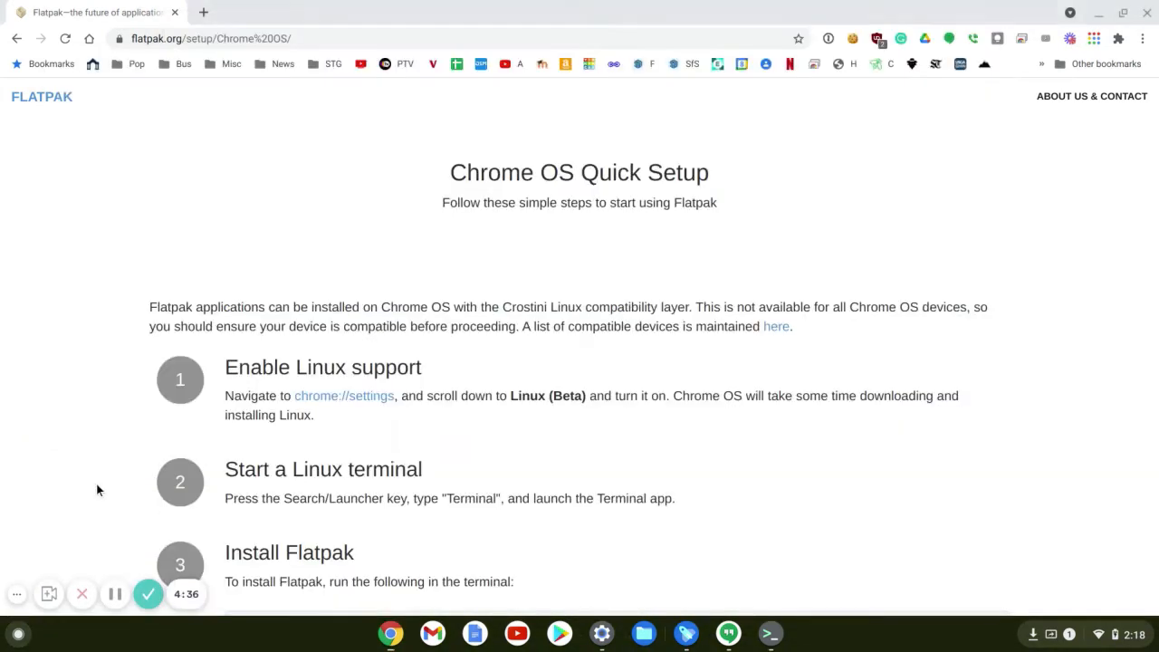
pyautogui.scroll(-3)
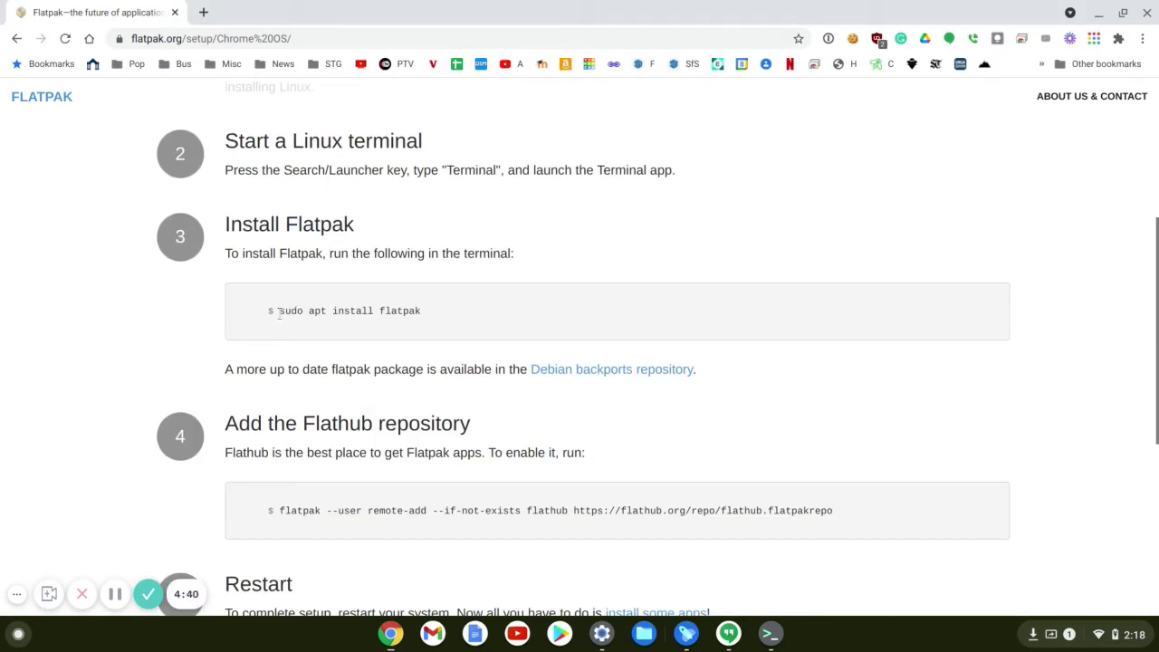
pyautogui.tripleClick(348, 310)
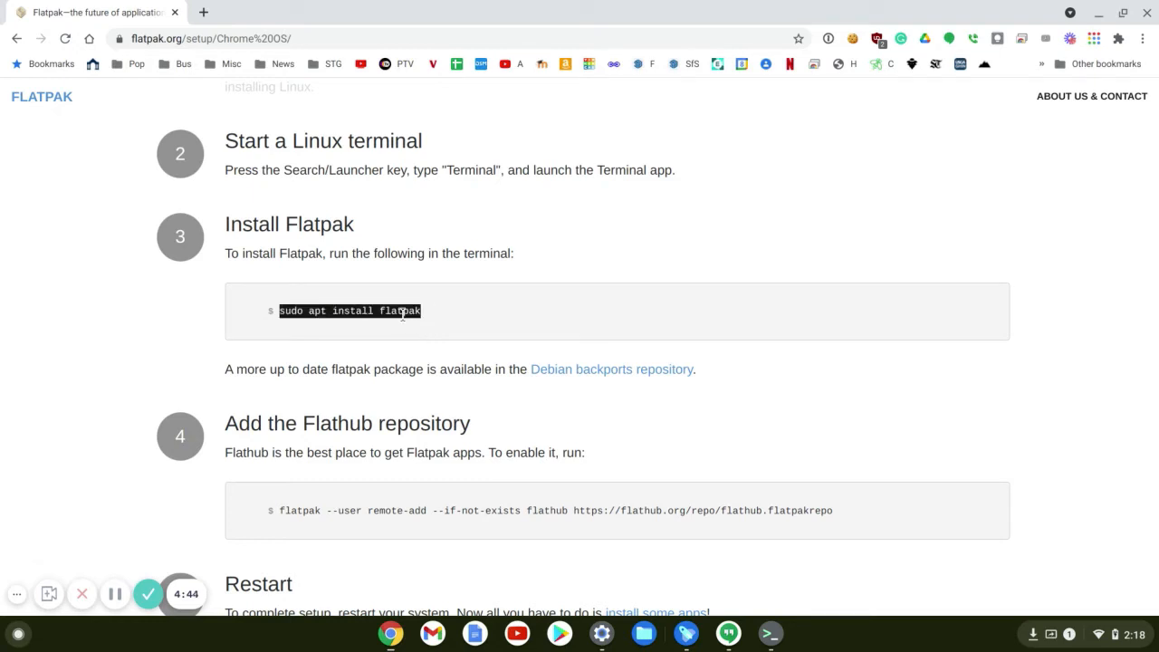
pyautogui.moveTo(424, 570)
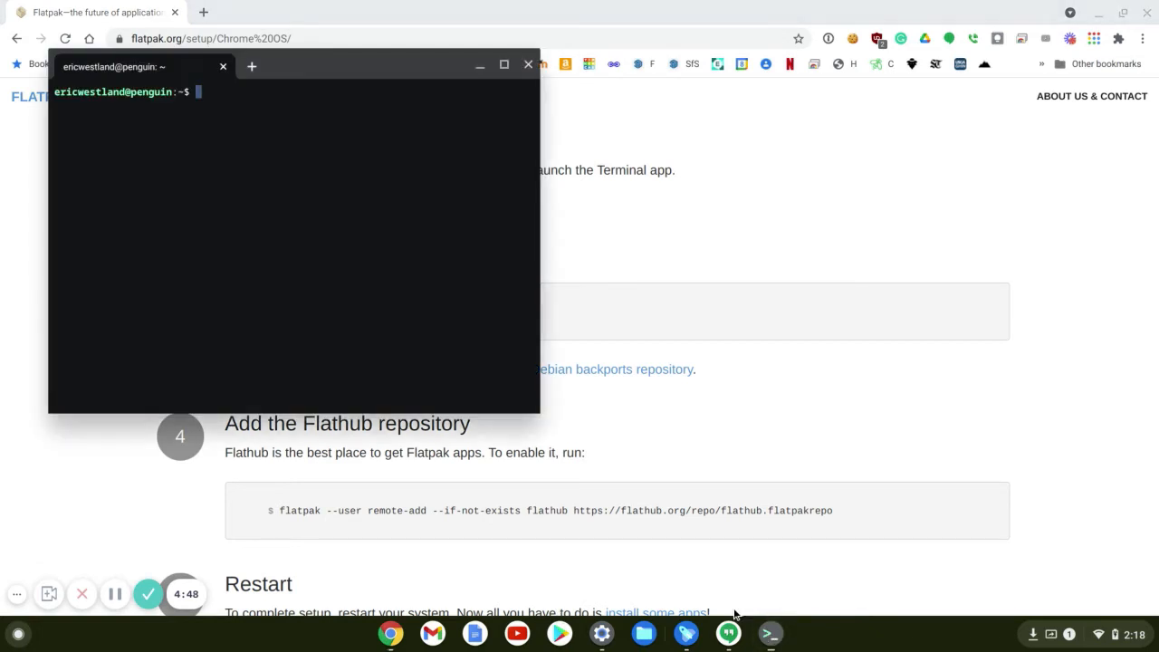
# Run 'sudo apt install flatpak', confirm with y, and rerun it after the 404 errors
pyautogui.write('sudo apt install flatpak')
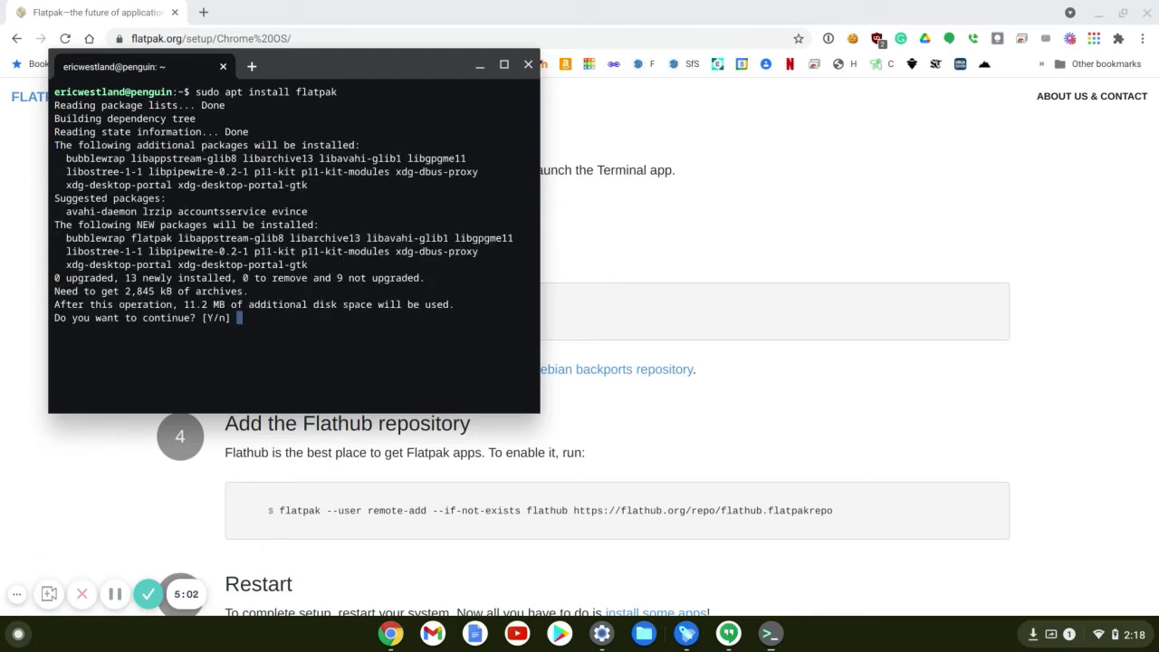
pyautogui.write('y')
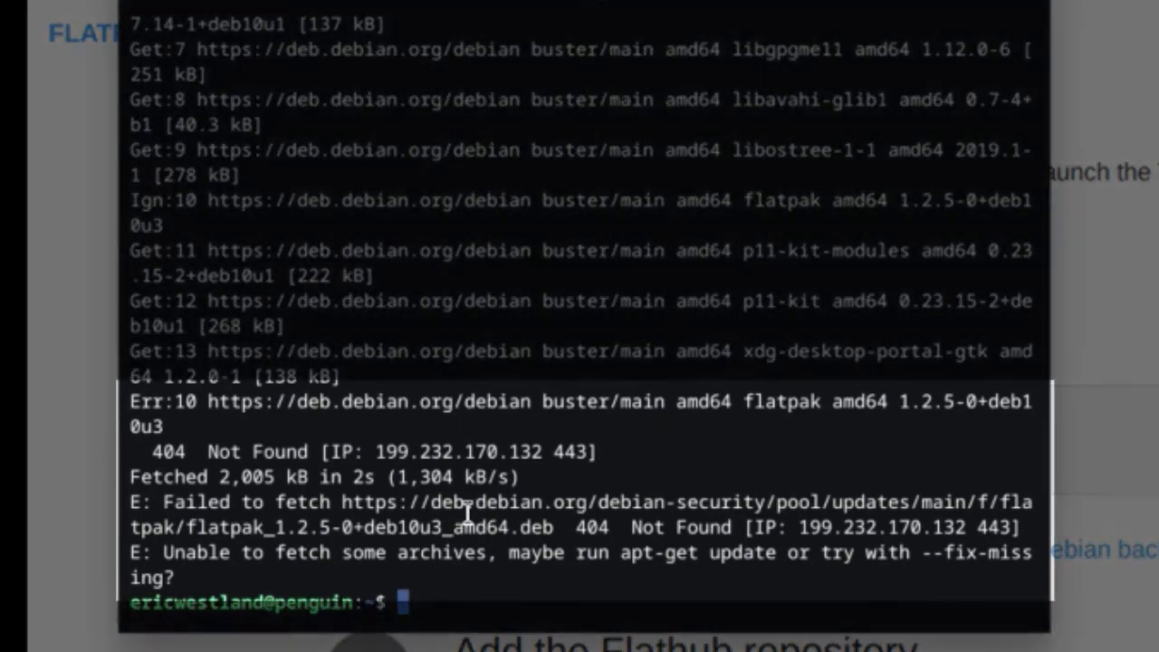
pyautogui.moveTo(774, 498)
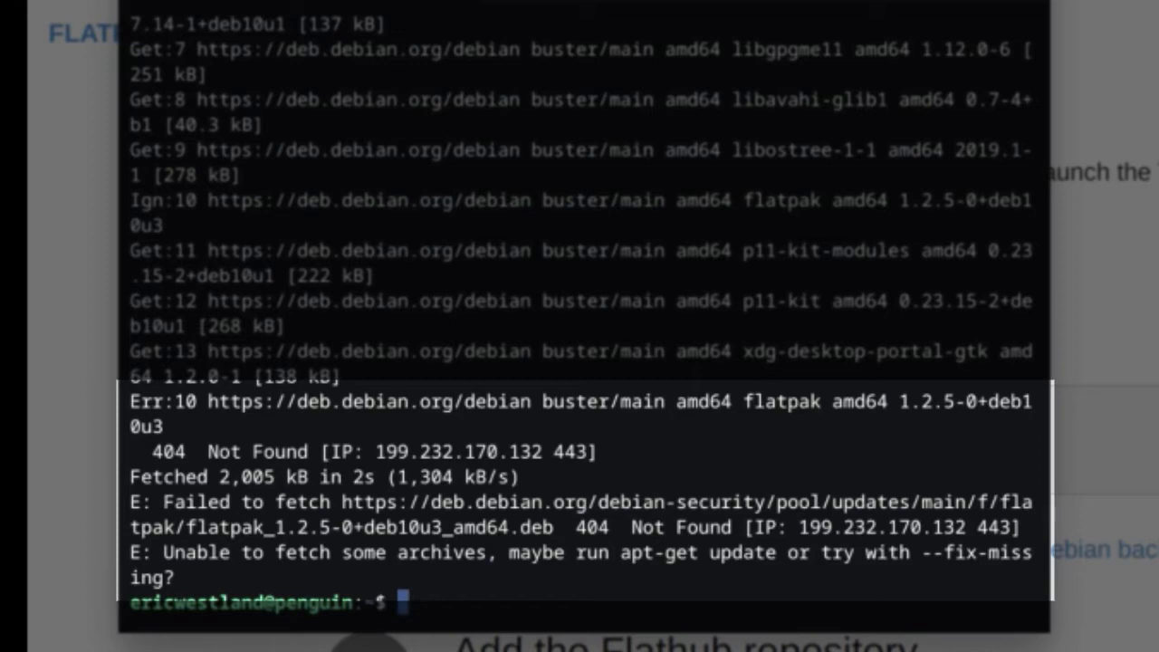
pyautogui.moveTo(542, 591)
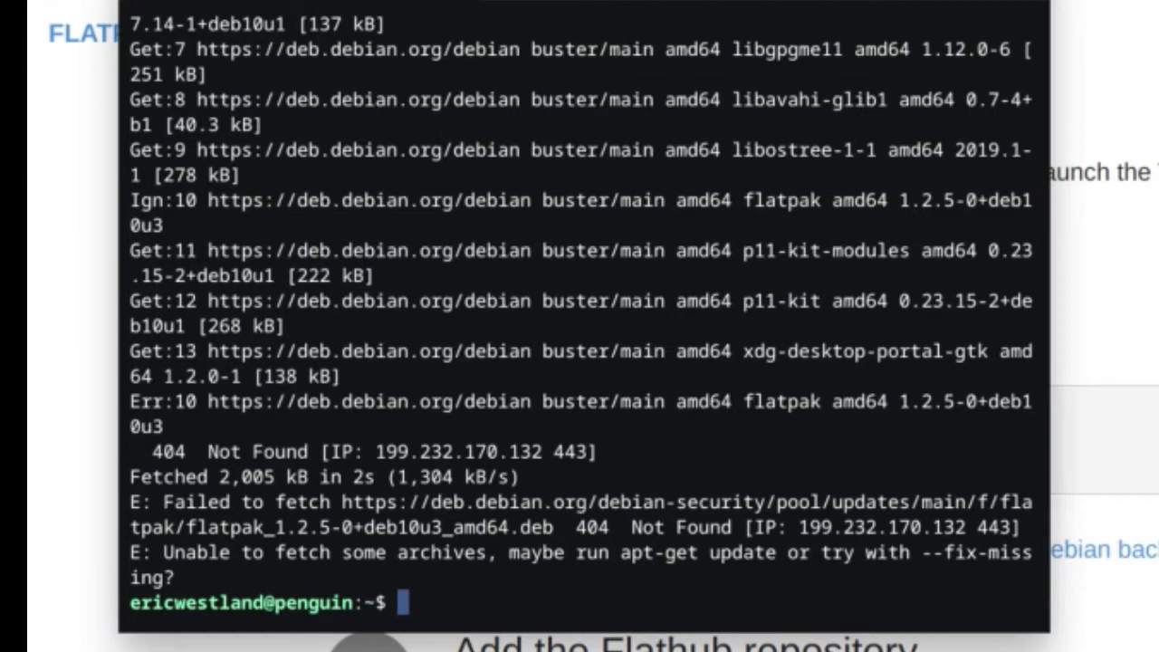
pyautogui.write('sudo apt install flatpak')
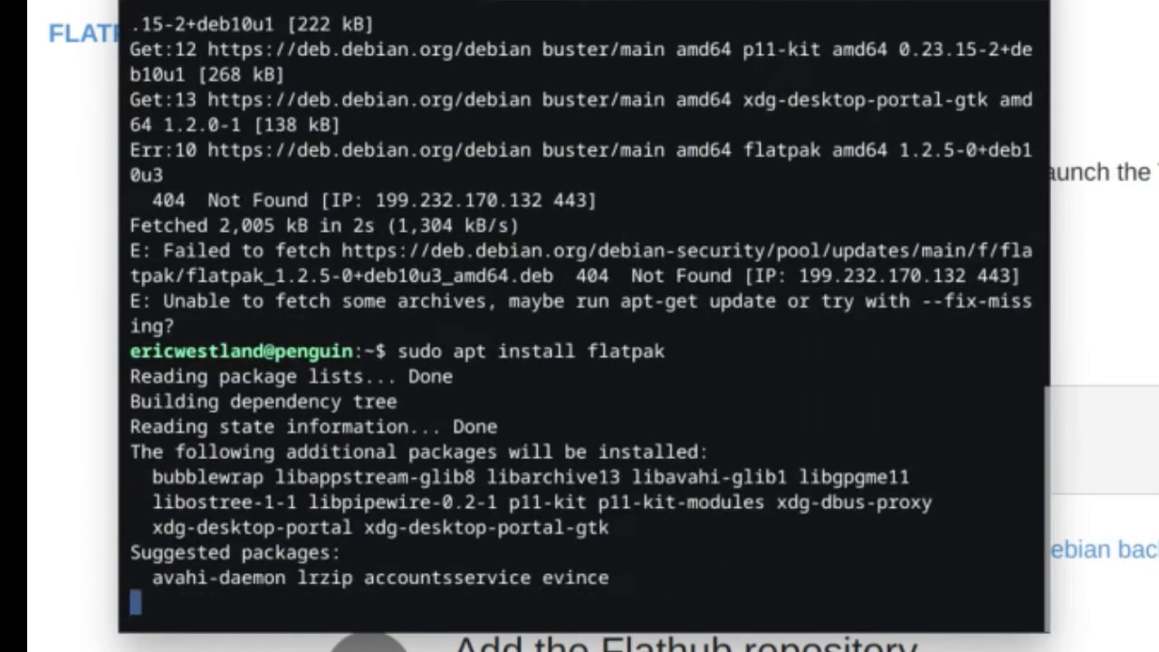
pyautogui.write('y')
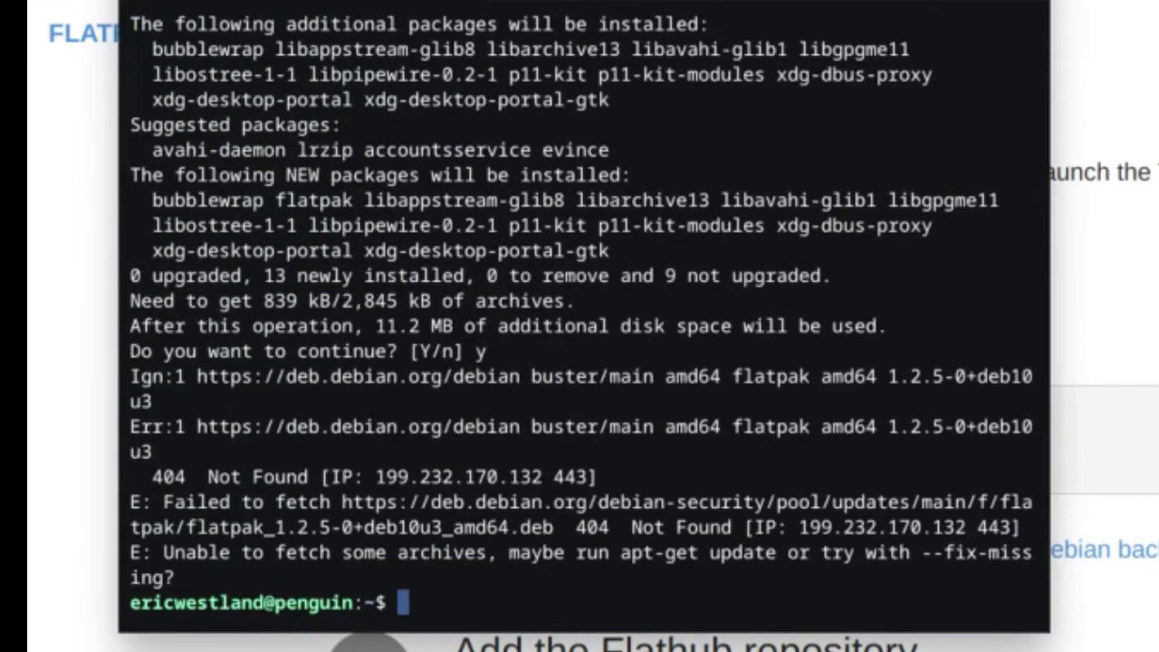
pyautogui.write('sudo apt install flatpak')
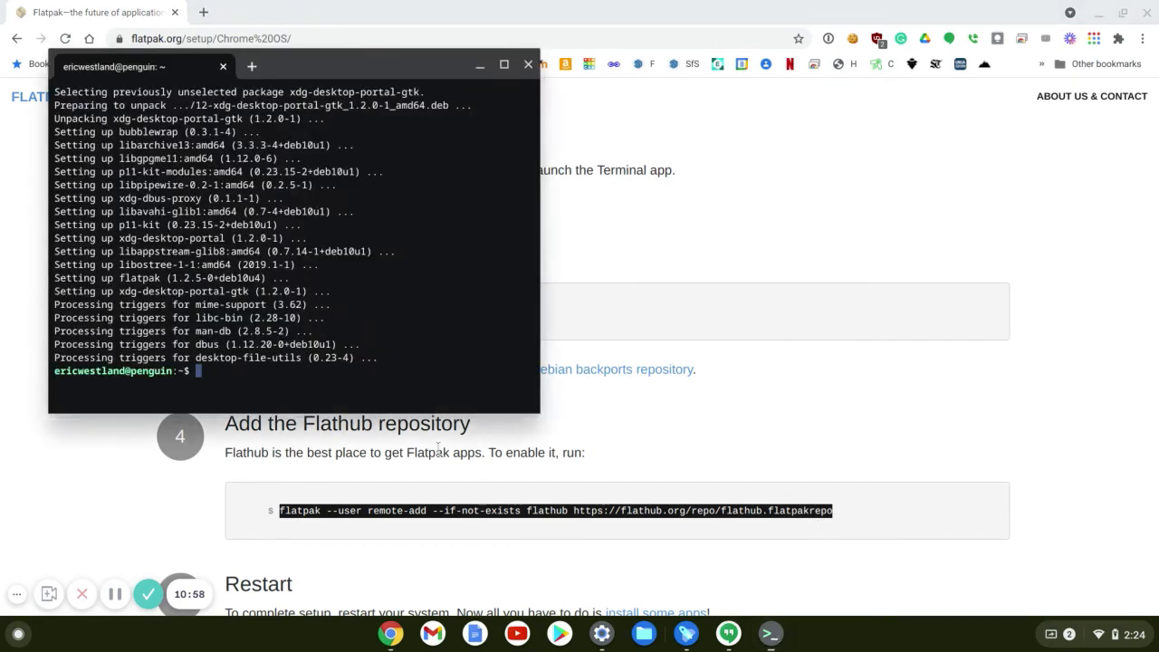
pyautogui.moveTo(336, 383)
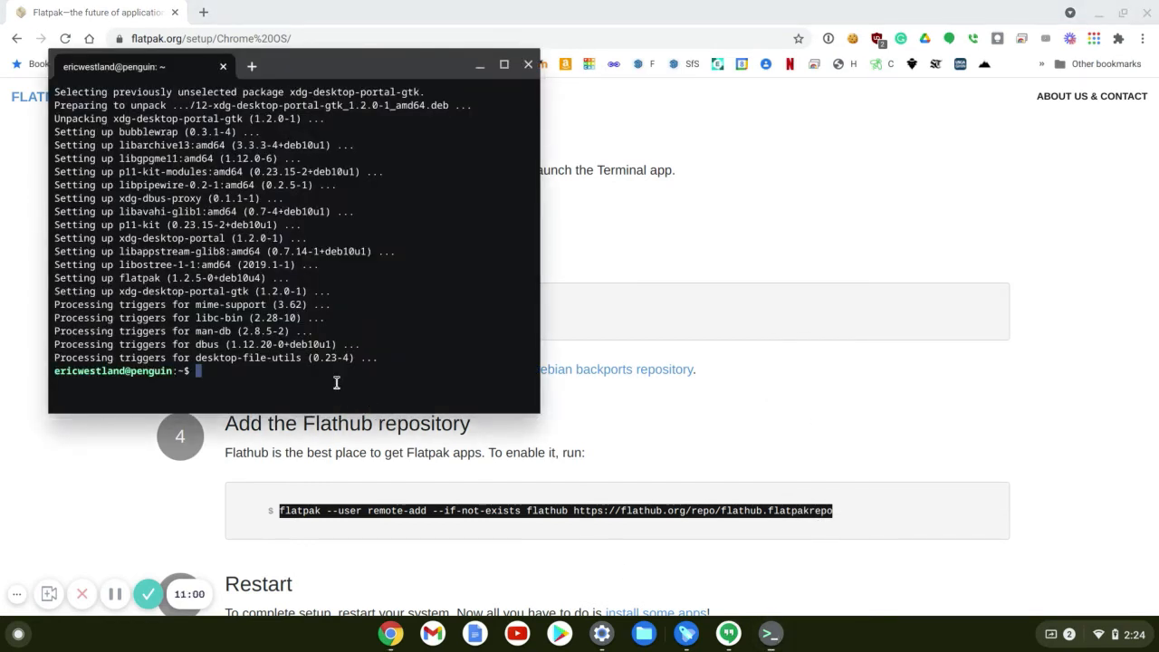
# Run 'flatpak --user remote-add --if-not-exists flathub' with the flathub.flatpakrepo URL
pyautogui.write('flatpak --user remote-add --if-not-exists flathub https://flathub.org/repo/flathub.flatpakrepo')
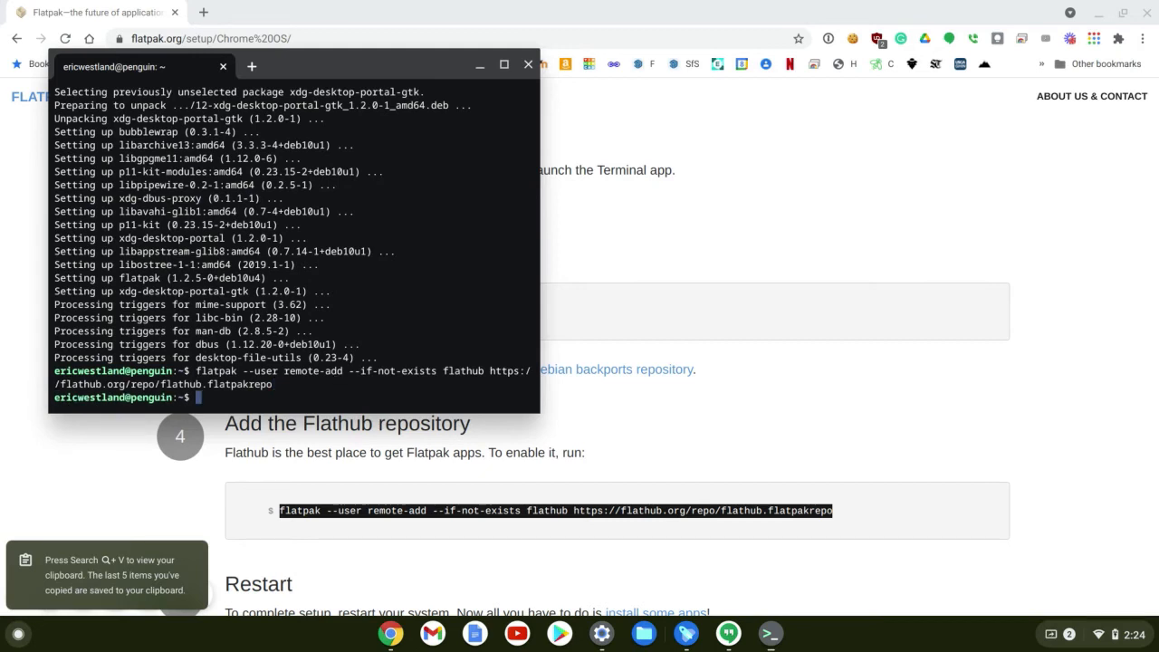
# Search Flathub apps for 'prusa' and open PrusaSlicer's command line instructions
pyautogui.click(528, 64)
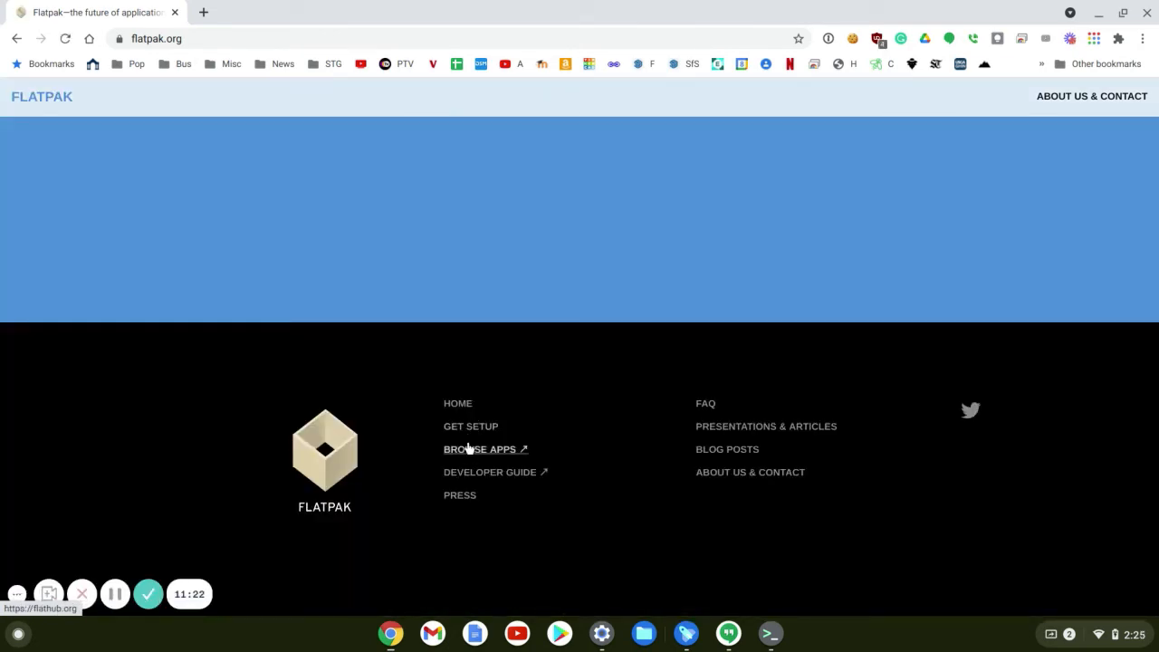
pyautogui.click(481, 449)
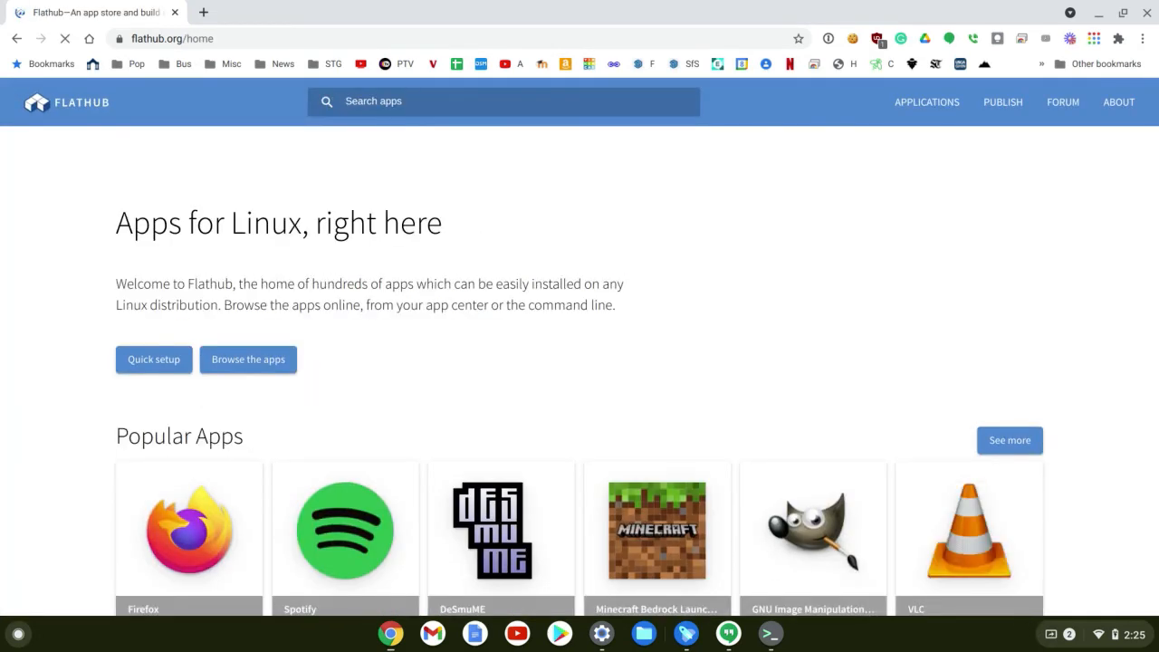
pyautogui.write('prusa')
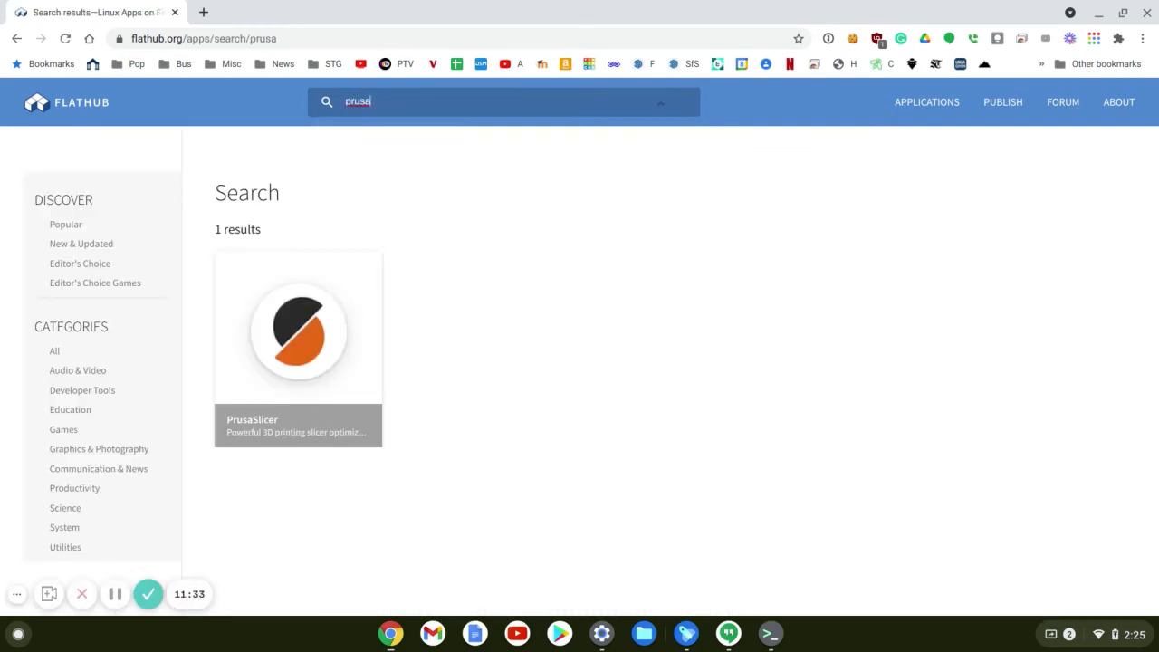
pyautogui.click(298, 329)
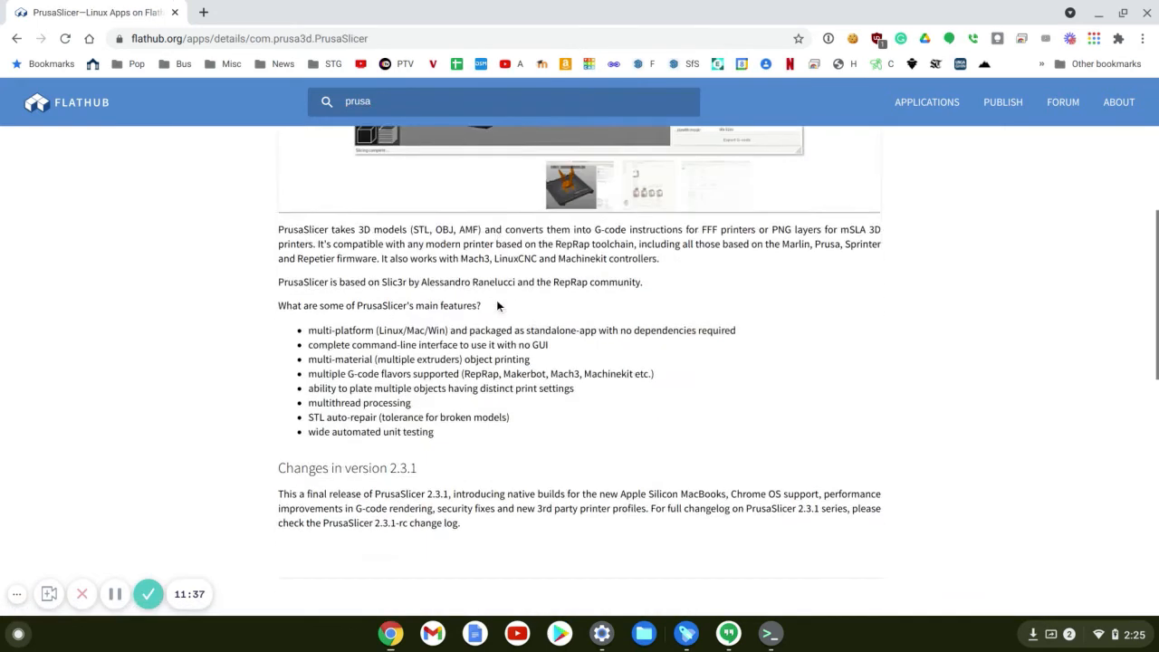
pyautogui.scroll(-3)
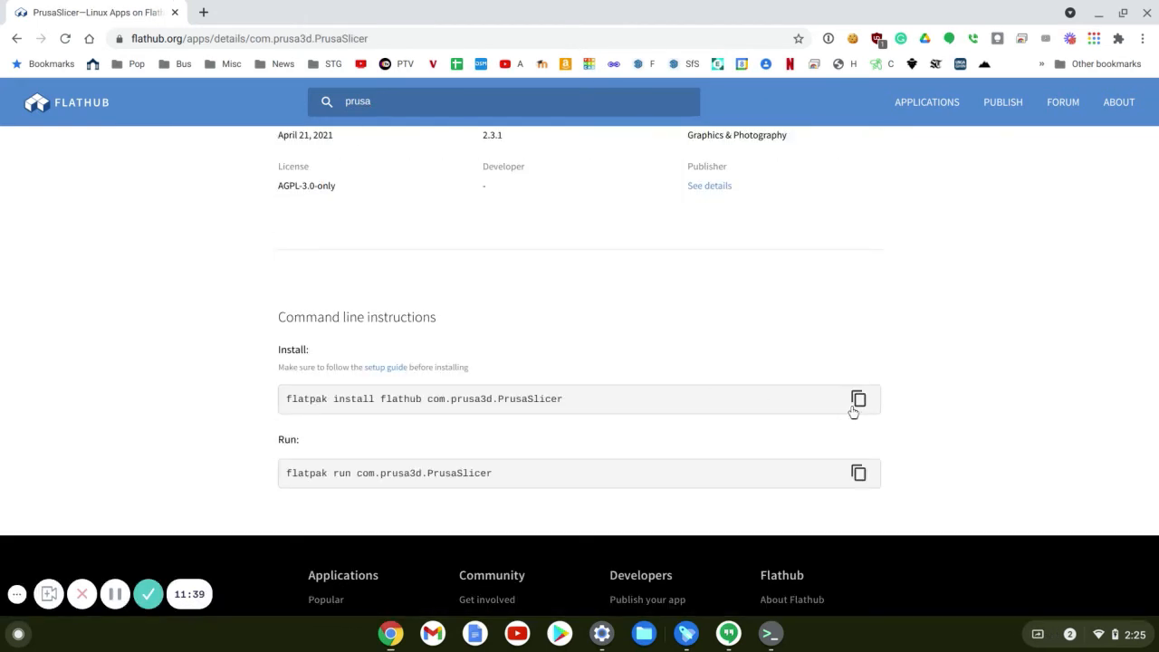
# Run 'flatpak install flathub com.prusa3d.PrusaSlicer' and answer y to both prompts
pyautogui.click(858, 398)
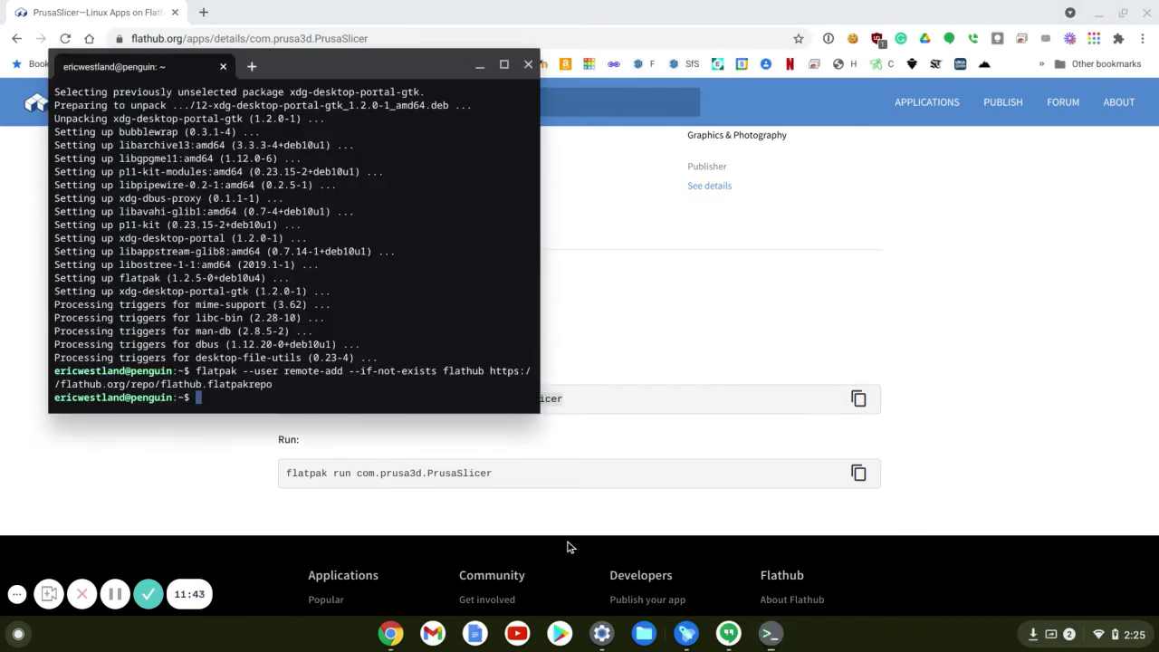
pyautogui.write('flatpak install flathub com.prusa3d.PrusaSlicer')
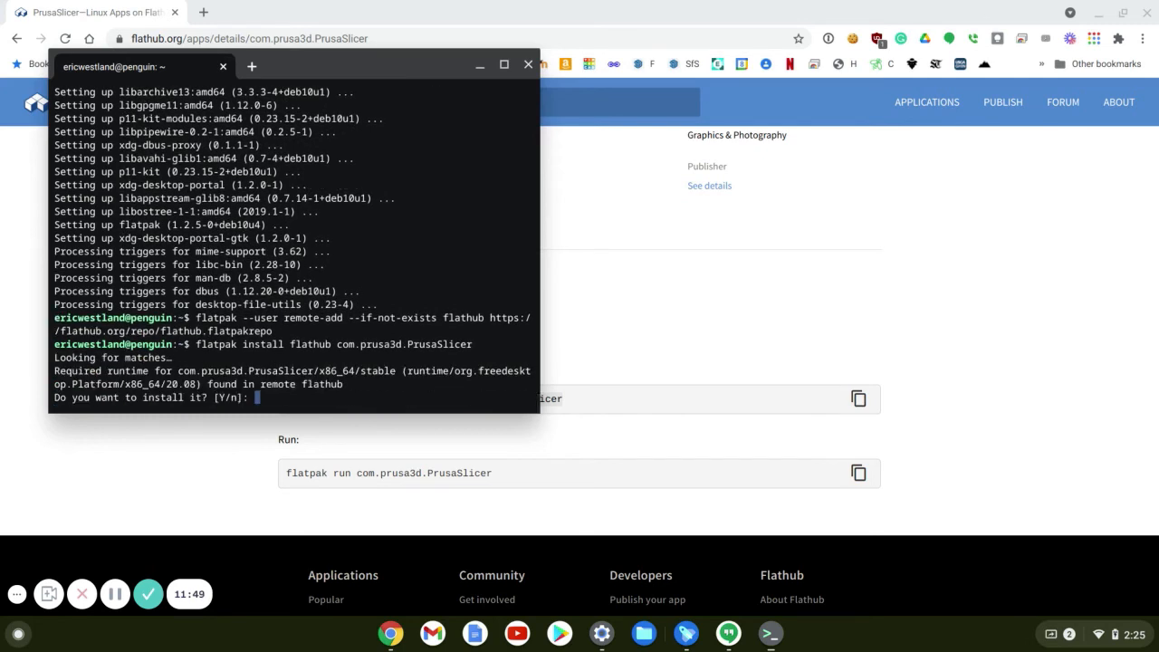
pyautogui.write('y')
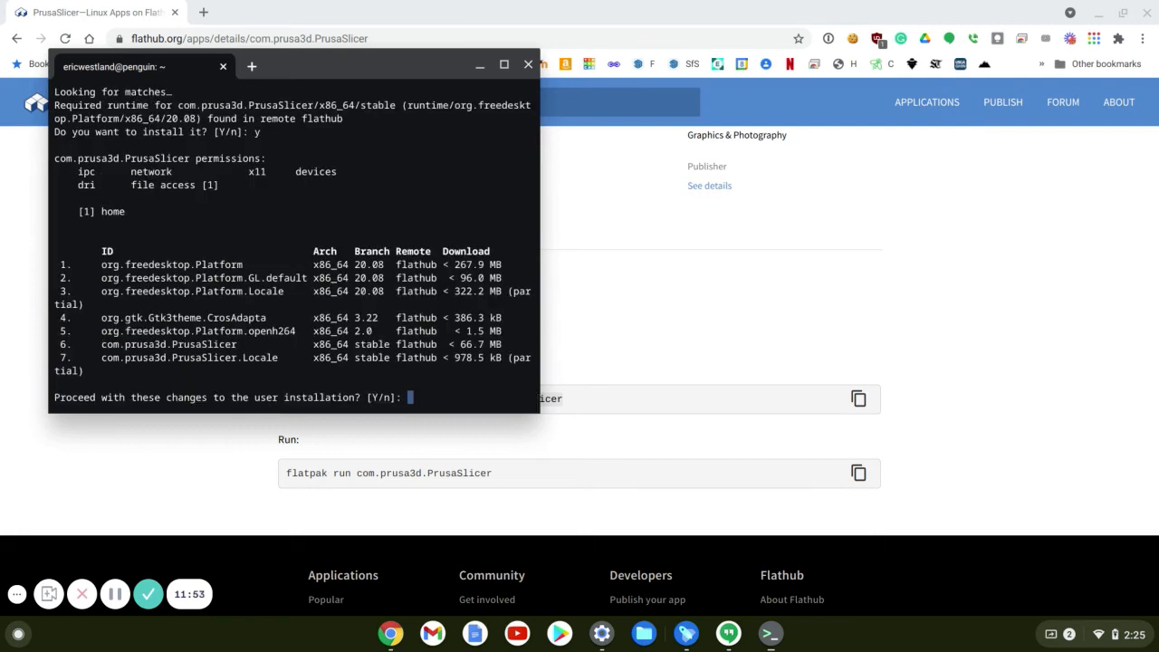
pyautogui.write('y')
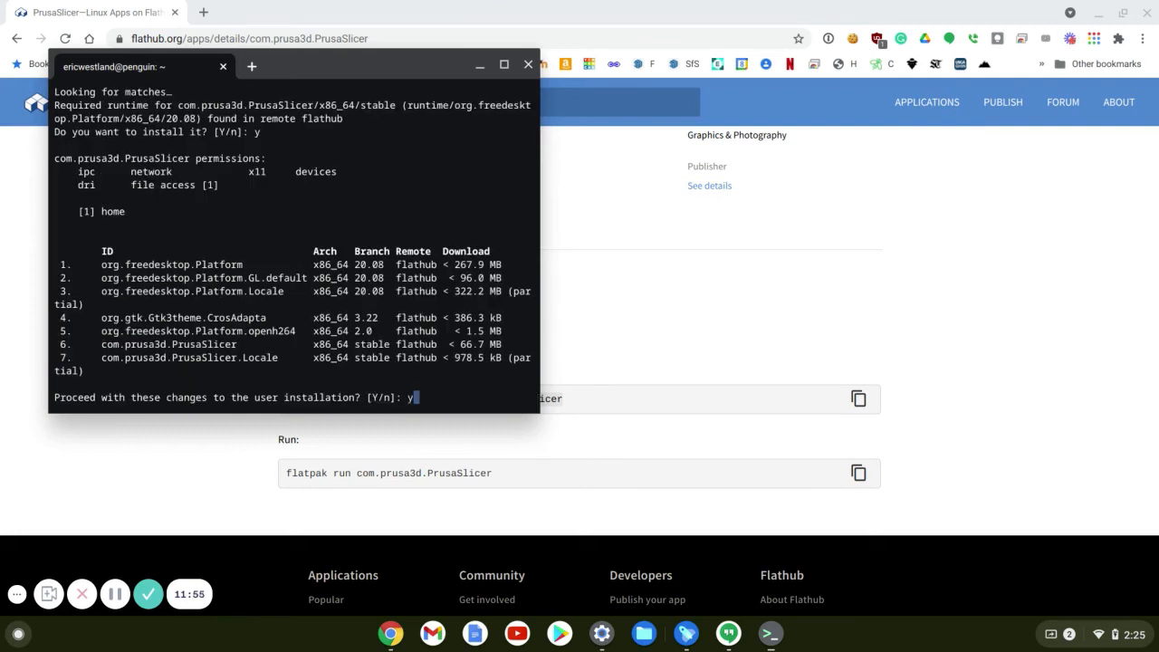
pyautogui.press('Return')
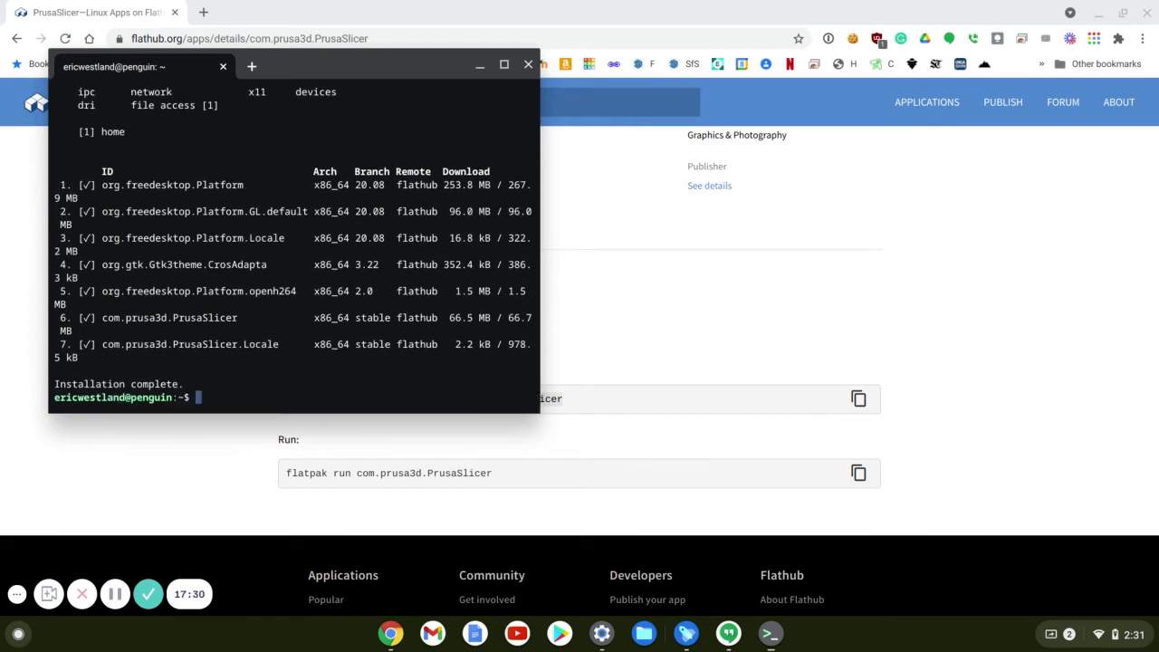
pyautogui.moveTo(780, 615)
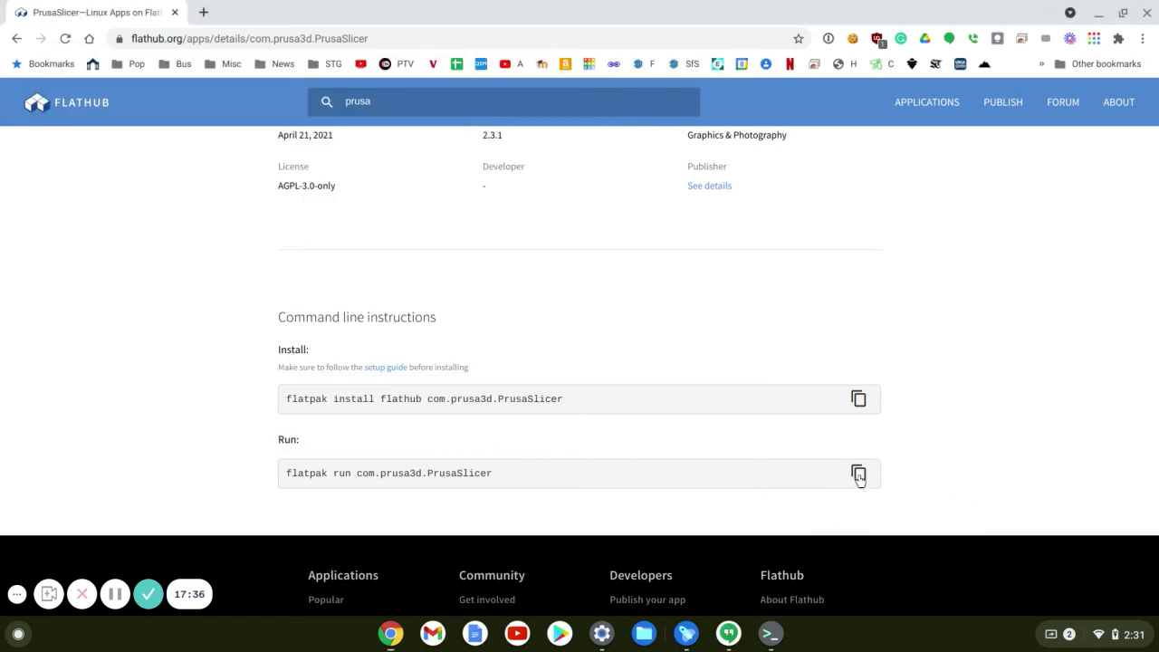
# Copy and run 'flatpak run com.prusa3d.PrusaSlicer' to show the 2.3.1 splash screen
pyautogui.click(857, 473)
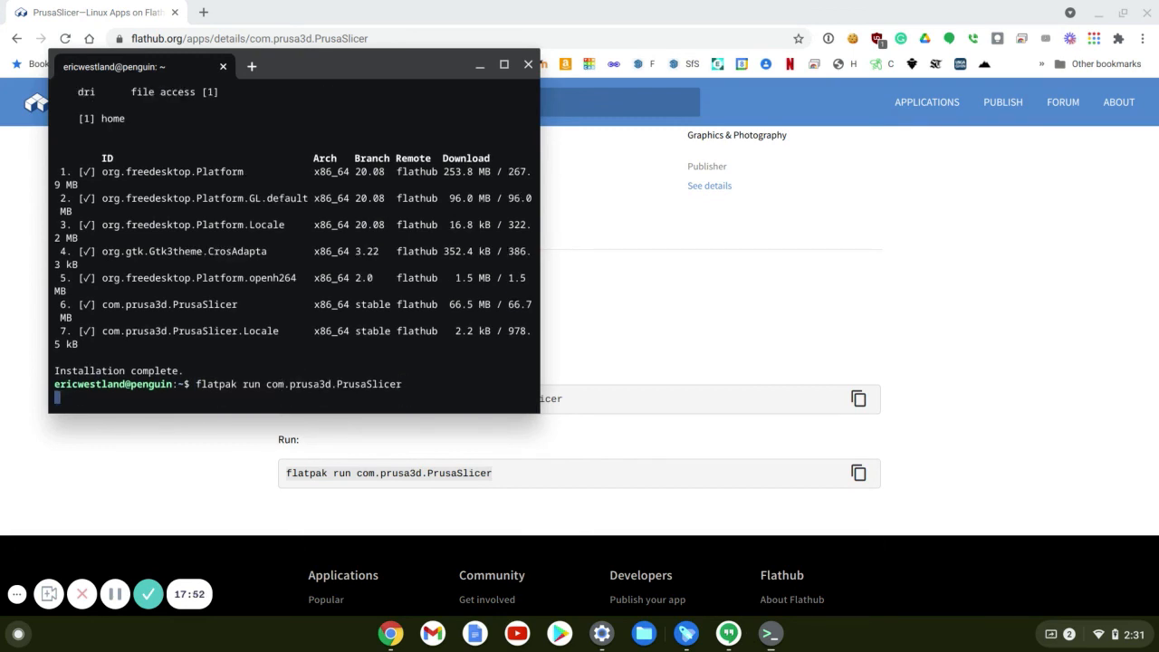
pyautogui.press('Return')
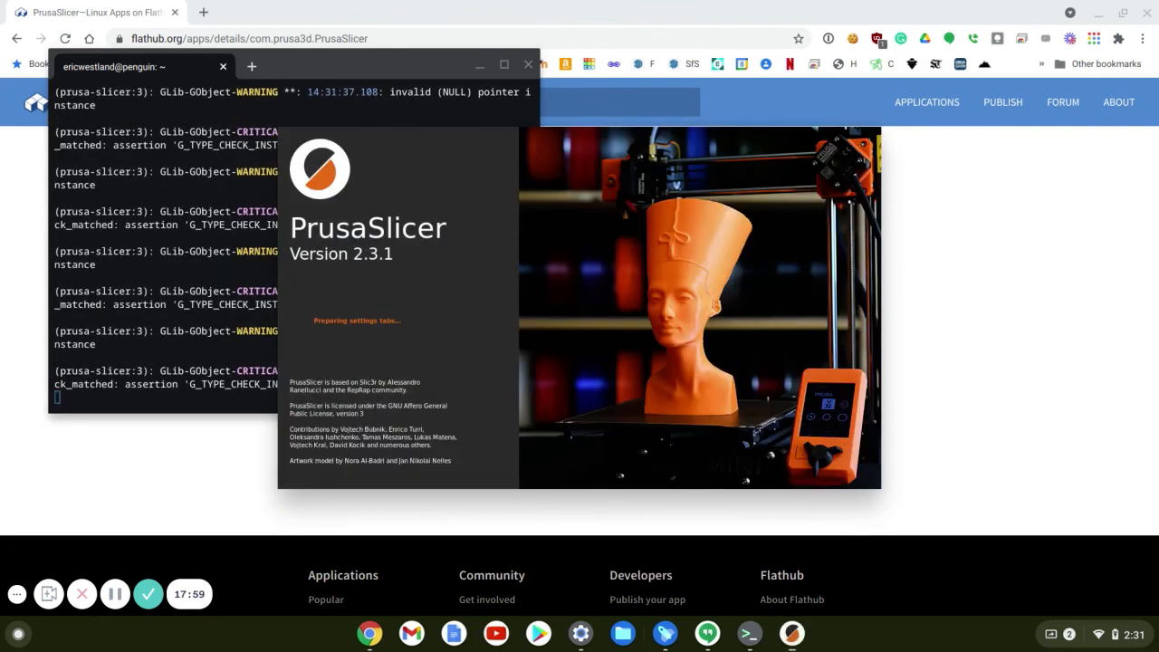